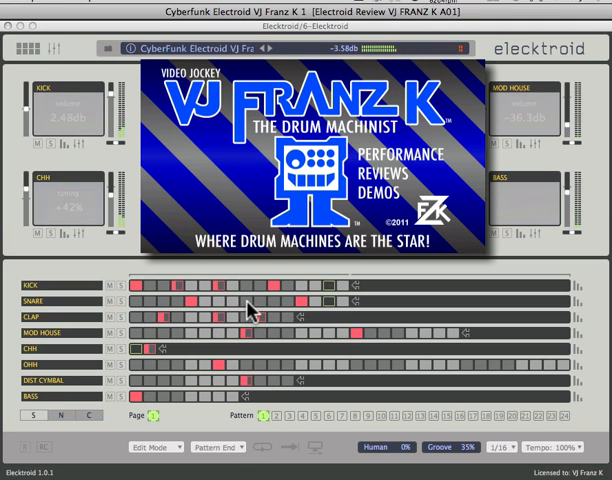
# Toggle a few steps in the KICK and SNARE rows before initializing.
pyautogui.click(272, 300)
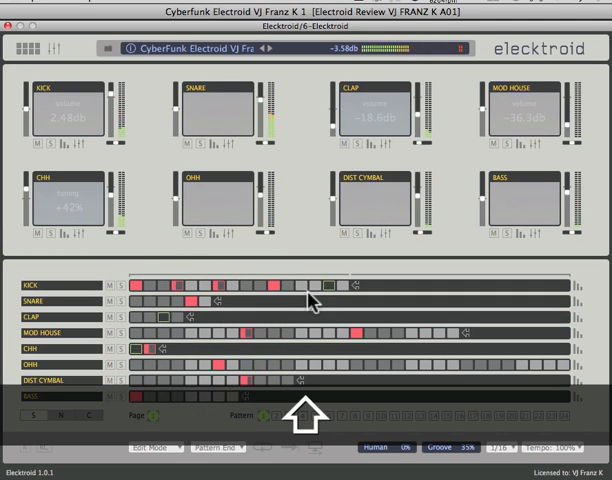
pyautogui.click(148, 288)
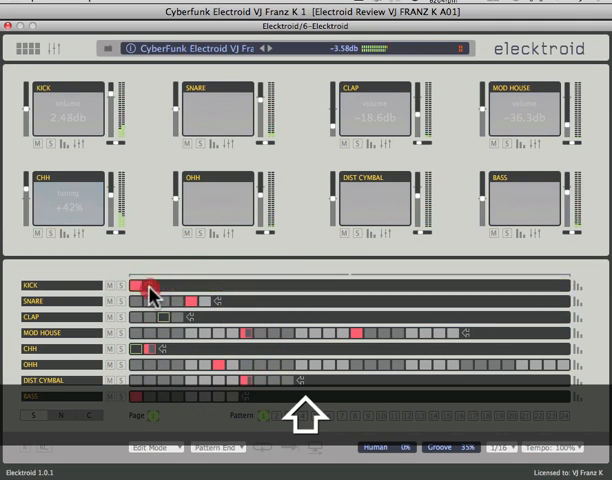
pyautogui.click(138, 284)
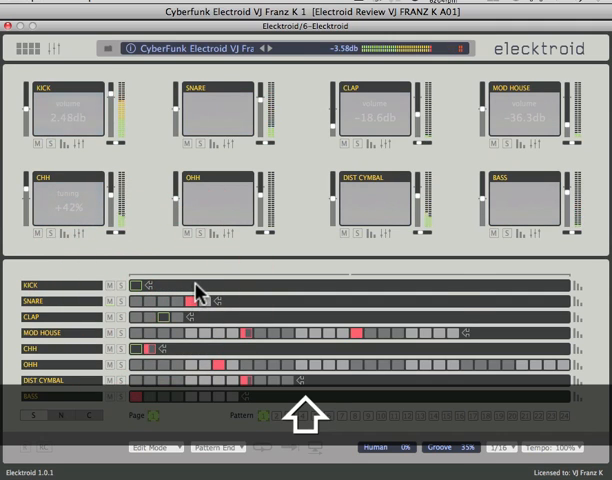
pyautogui.click(108, 48)
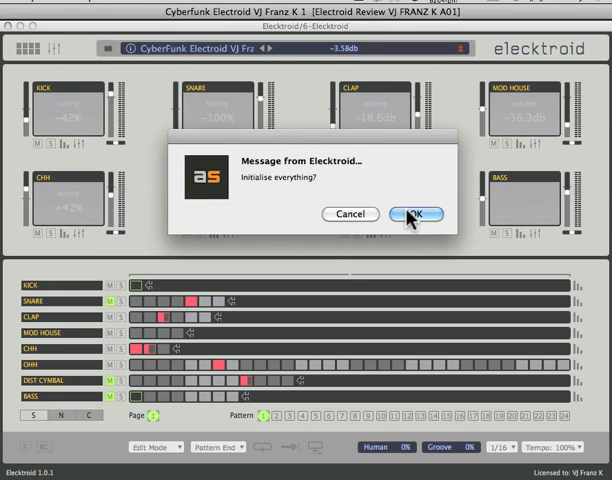
# Confirm the reset, then adjust the KICK1 level in the Subway Hip Hop kit.
pyautogui.click(412, 214)
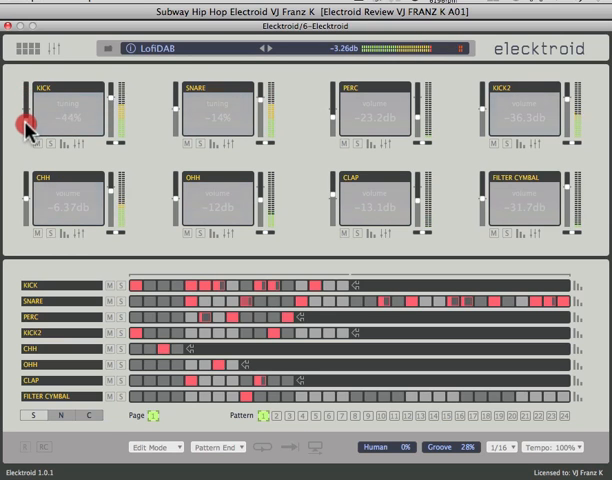
pyautogui.moveTo(24, 110); pyautogui.dragTo(24, 126)
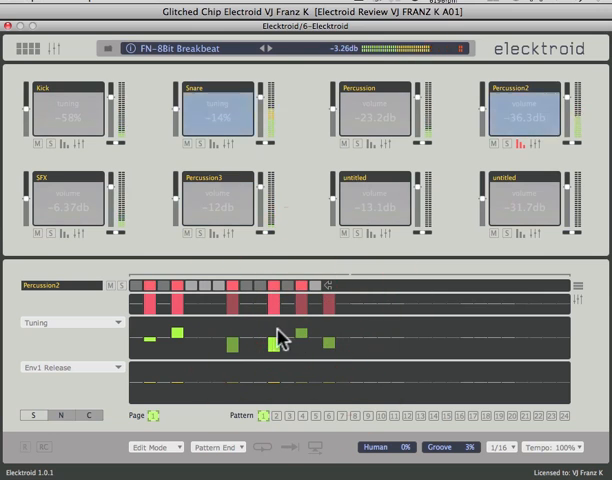
# Set a Percussion2 step's tuning value in the Glitched Chip kit.
pyautogui.click(244, 292)
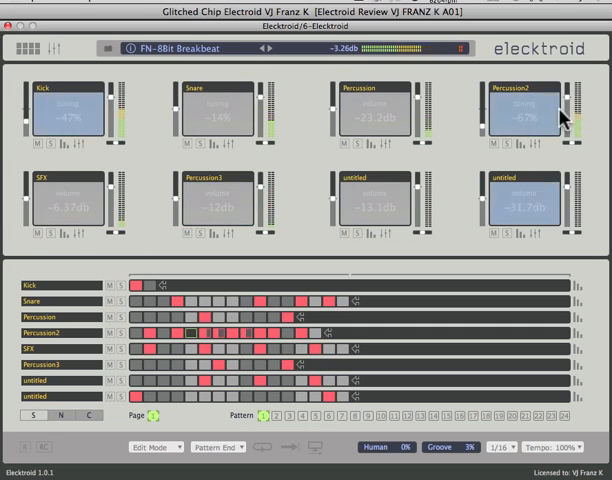
# Adjust the Percussion2 sound's level on its pad.
pyautogui.moveTo(562, 116); pyautogui.dragTo(562, 128)
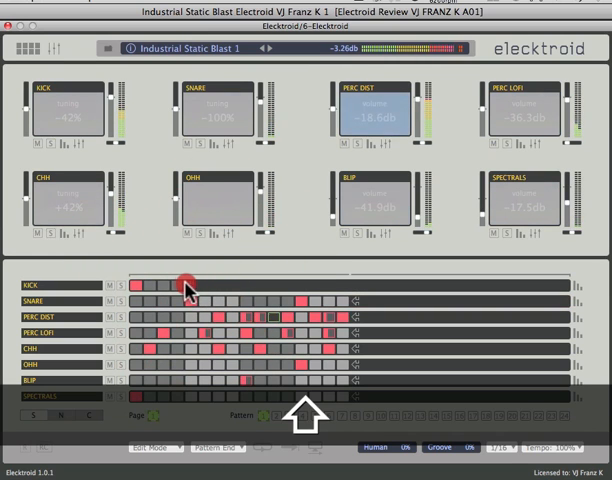
# Toggle a KICK row step in the Industrial Static Blast 1 pattern.
pyautogui.click(188, 288)
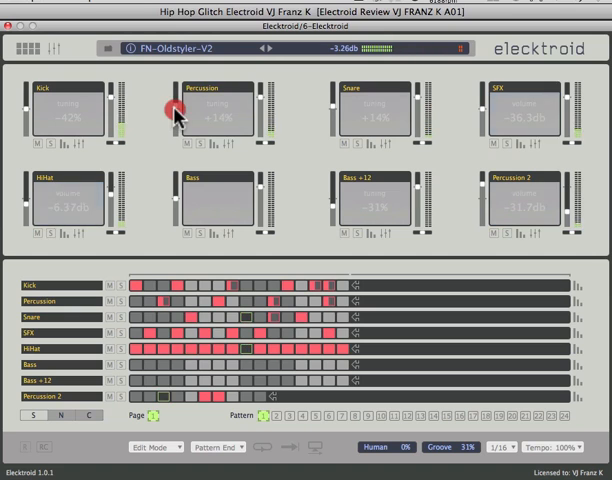
# Adjust the Percussion level, then retune its sample in the Hip Hop Glitch editor.
pyautogui.moveTo(176, 110); pyautogui.dragTo(178, 96)
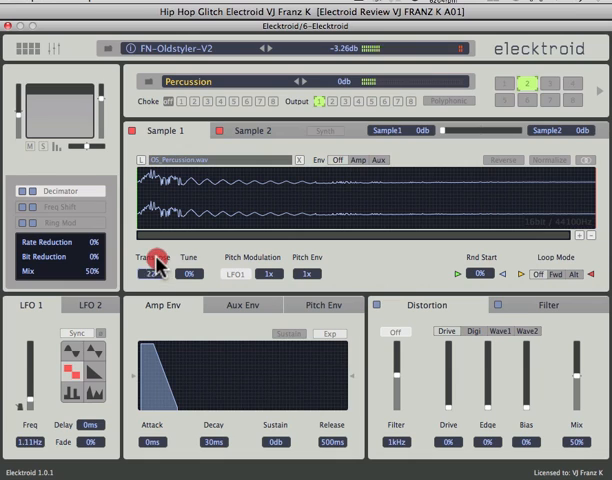
pyautogui.moveTo(150, 272); pyautogui.dragTo(164, 258)
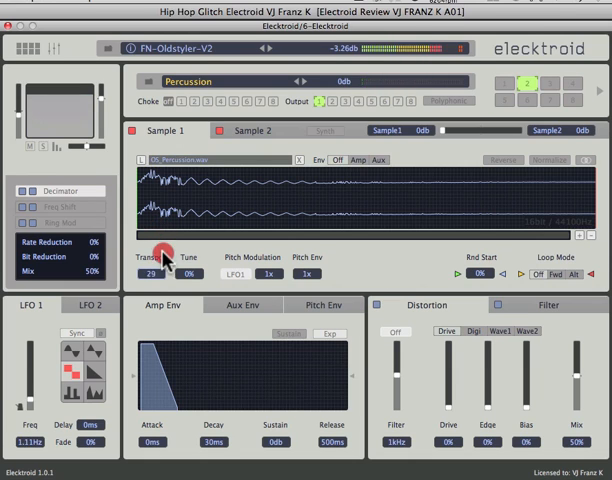